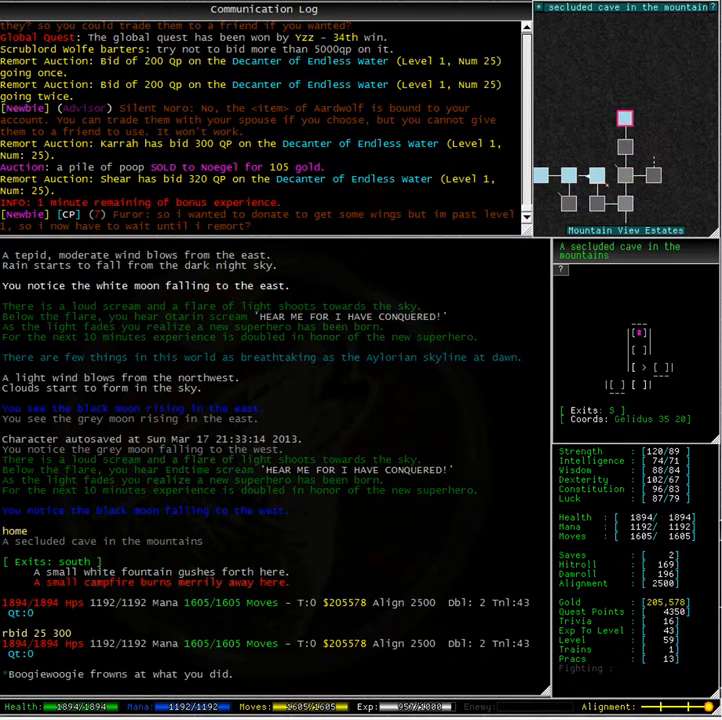
# List the remote auction items and bid 350 QP on item 25, the Decanter.
pyautogui.write('rbid')
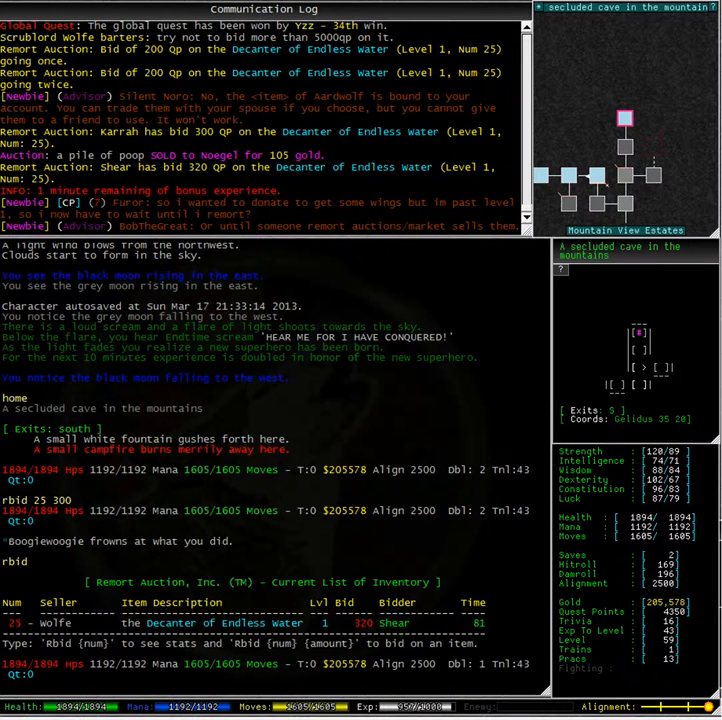
pyautogui.write('rbid 25 350')
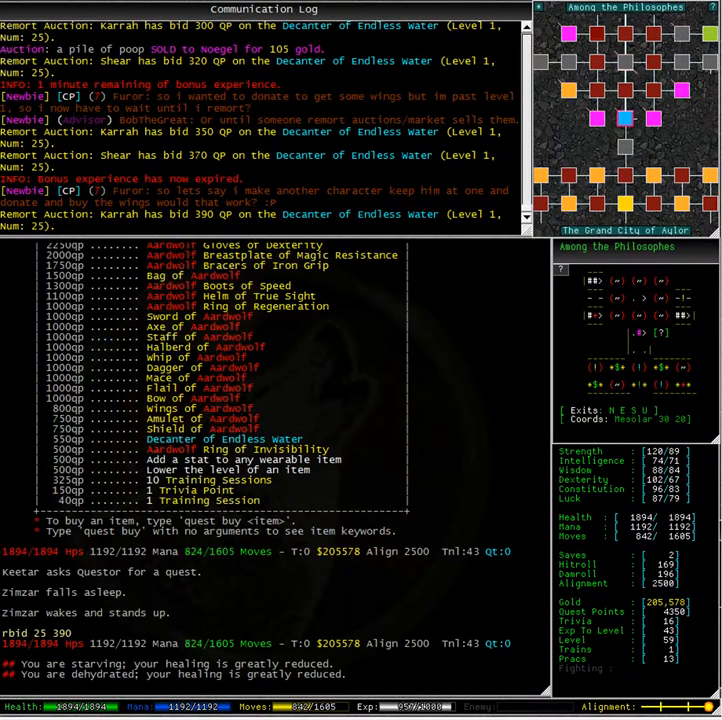
# Appraise the Decanter of Endless Water: a level 1 drink holding 1000 servings.
pyautogui.scroll(-3)
pyautogui.write('quest appraise decanter')
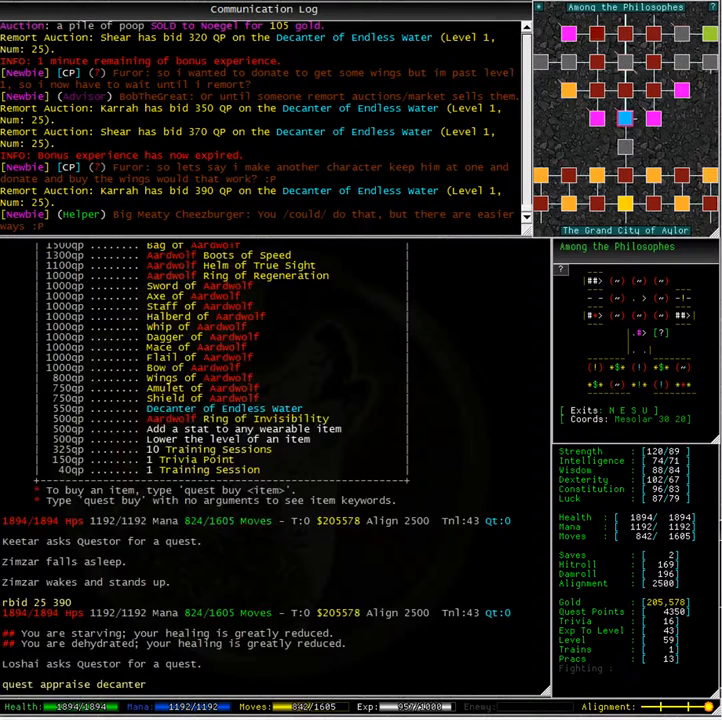
pyautogui.press('Return')
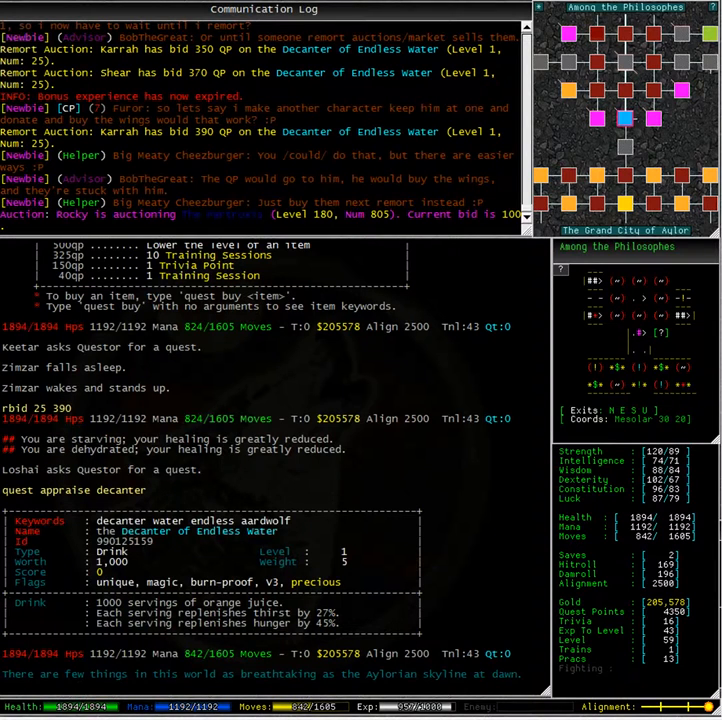
pyautogui.scroll(-3)
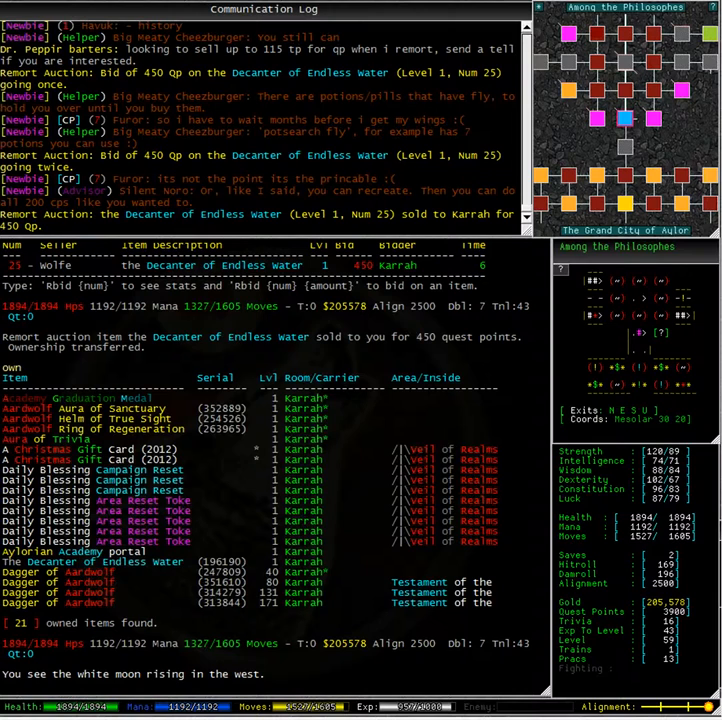
# Identify the owned Decanter of Endless Water and gulp from it.
pyautogui.write('id dec')
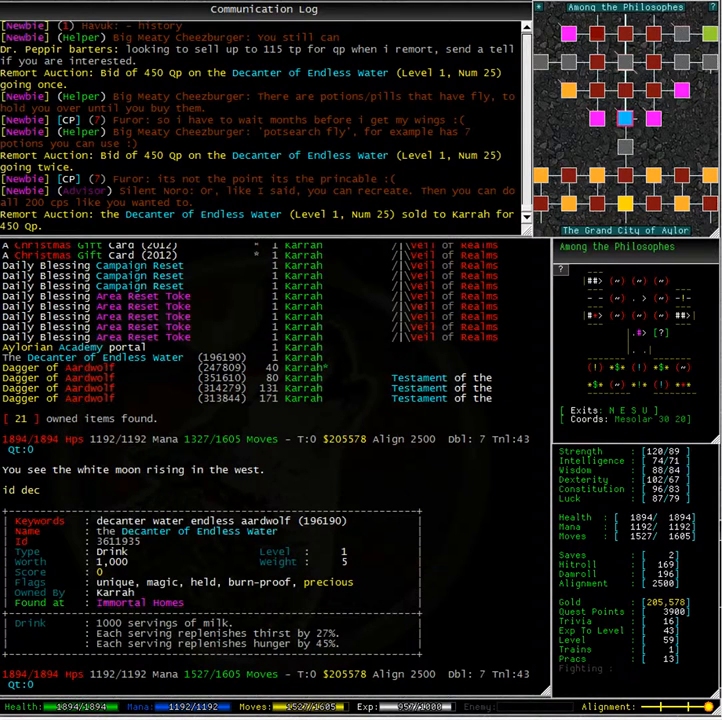
pyautogui.write('gulp dec')
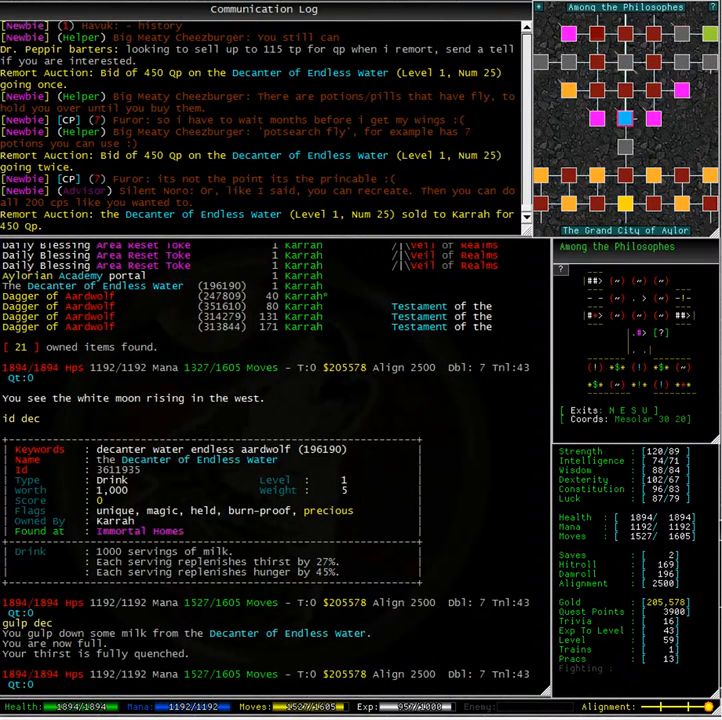